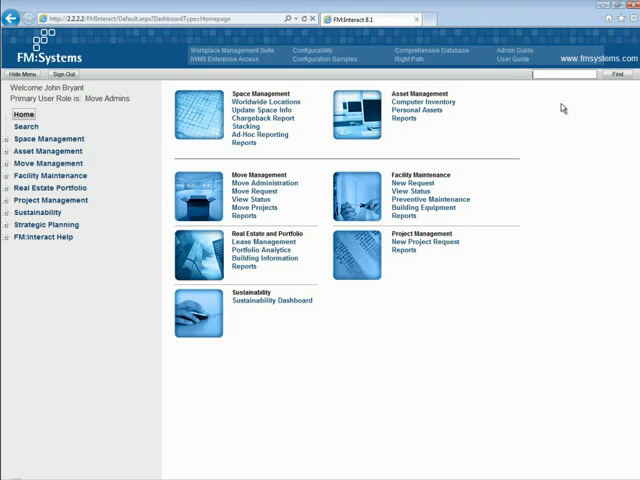
# Sign in as sandra and bring up the 1.04 Room Updates data view
pyautogui.write('sandra')
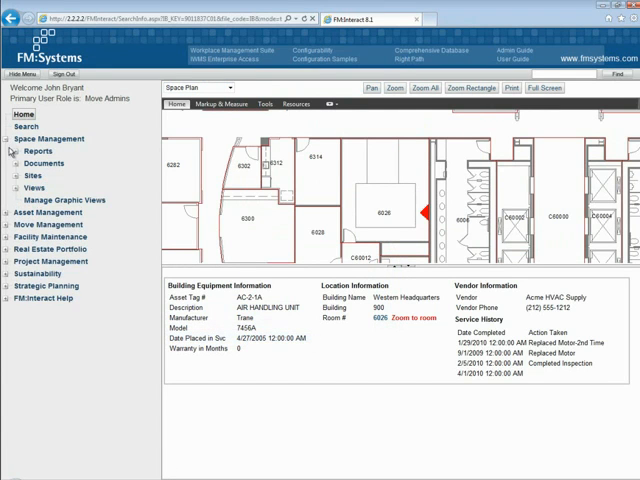
pyautogui.click(34, 188)
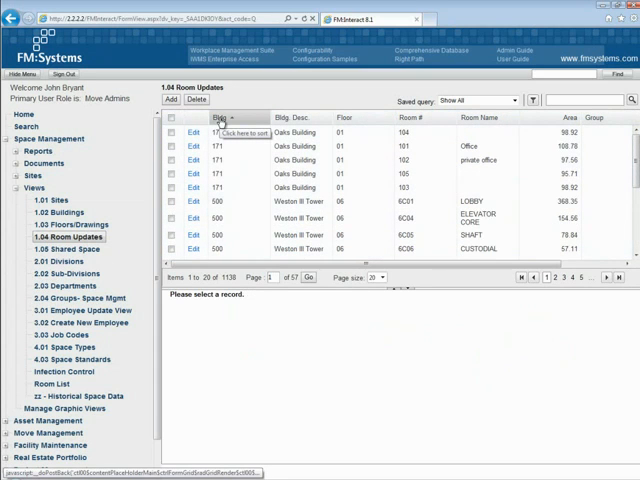
# Sort the room list by the Bldg and Bldg. Desc columns
pyautogui.click(232, 116)
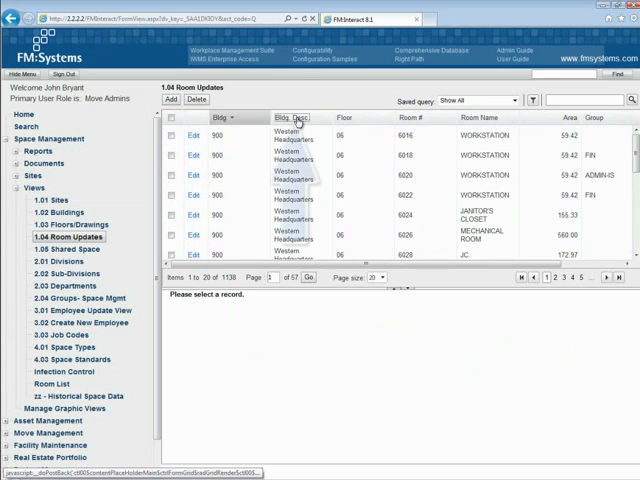
pyautogui.click(290, 116)
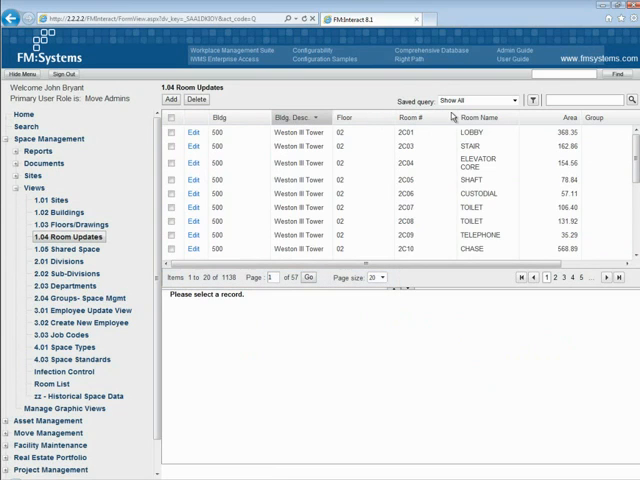
# Apply the Offices saved query, then begin defining a new query
pyautogui.click(512, 100)
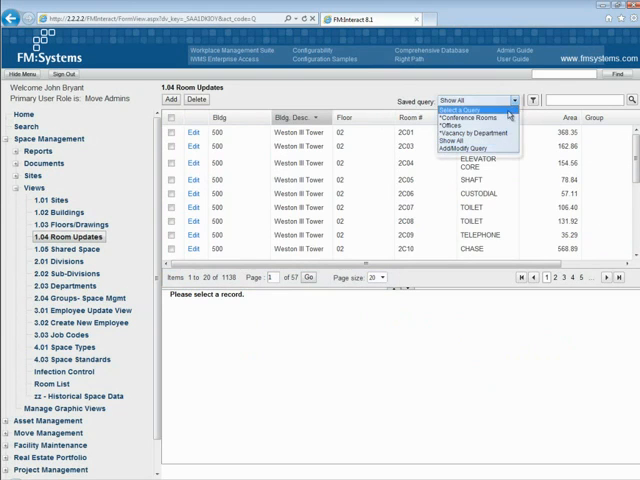
pyautogui.click(462, 132)
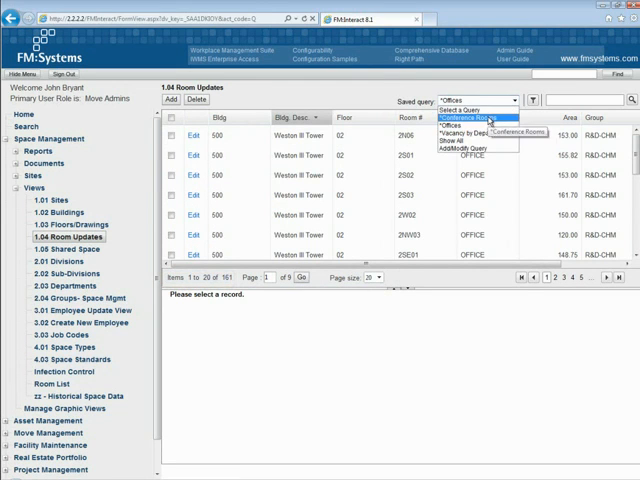
pyautogui.click(476, 116)
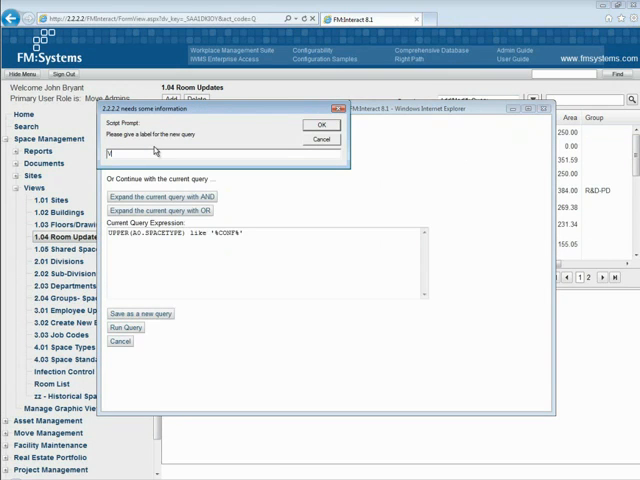
# Name the new query Vacant Spaces and confirm it
pyautogui.write('Vacant Spaces')
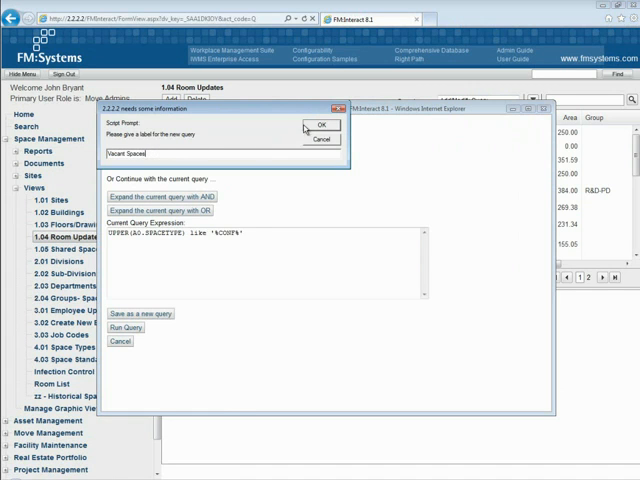
pyautogui.click(292, 126)
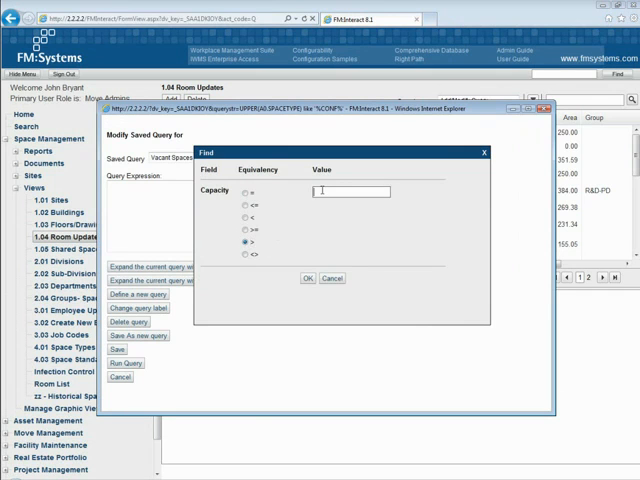
# Add a Capacity condition with value 2 and edit its expression (A0. CCC)
pyautogui.write('2')
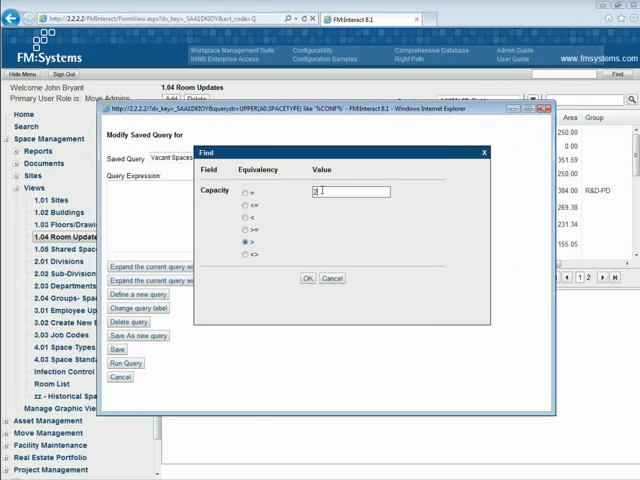
pyautogui.click(308, 278)
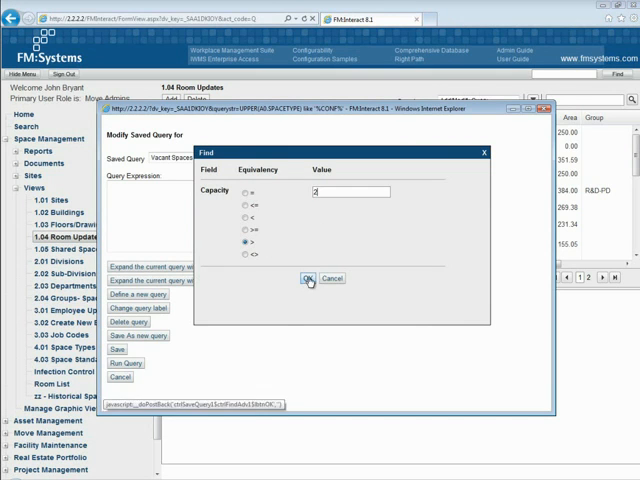
pyautogui.click(306, 278)
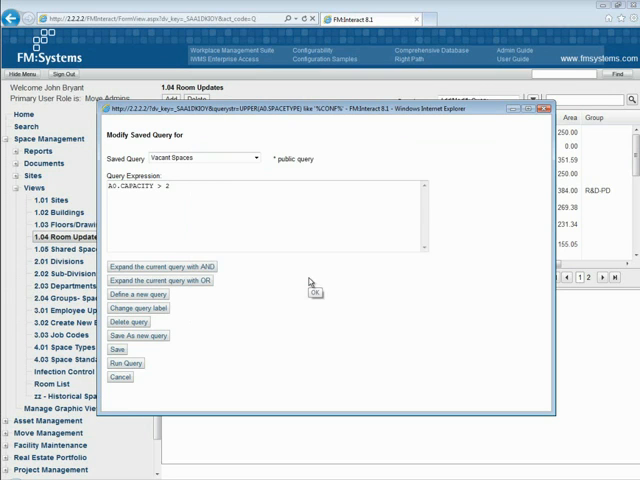
pyautogui.moveTo(228, 204)
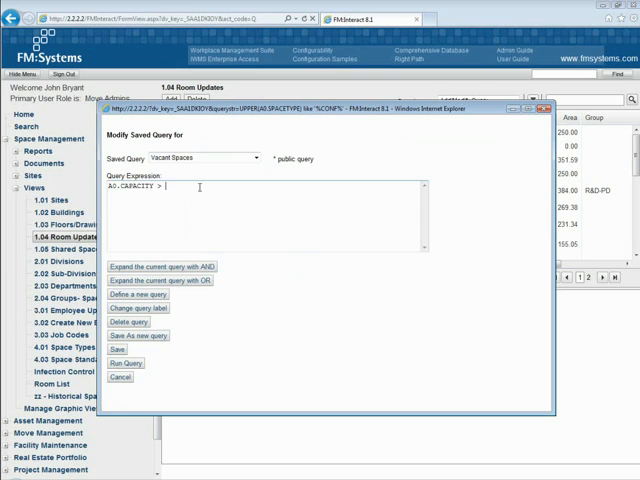
pyautogui.write('A0.')
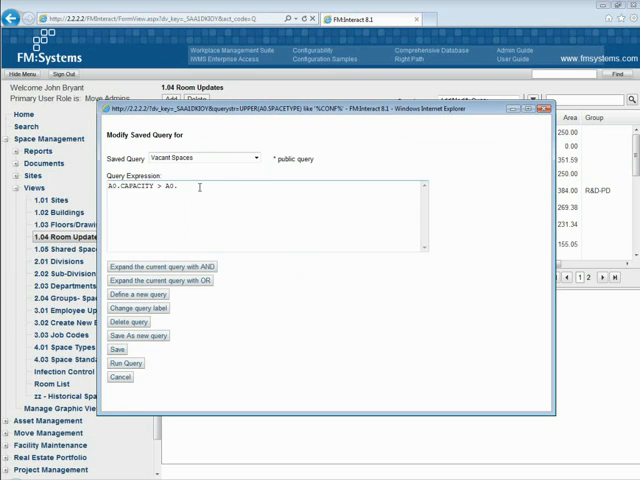
pyautogui.write('CCC')
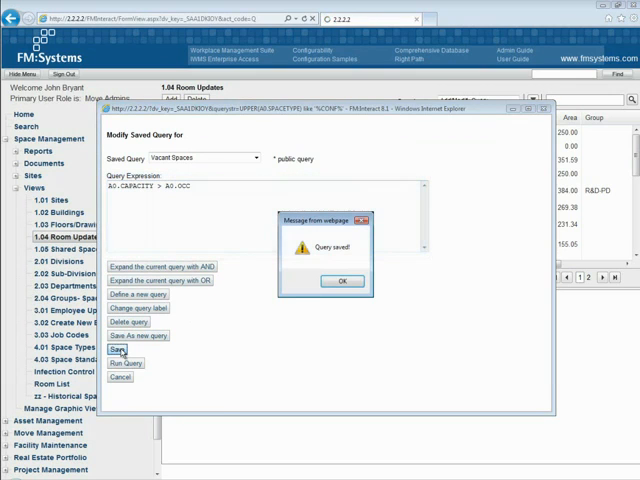
# Save the Vacant Spaces query and acknowledge the Query saved message
pyautogui.click(342, 280)
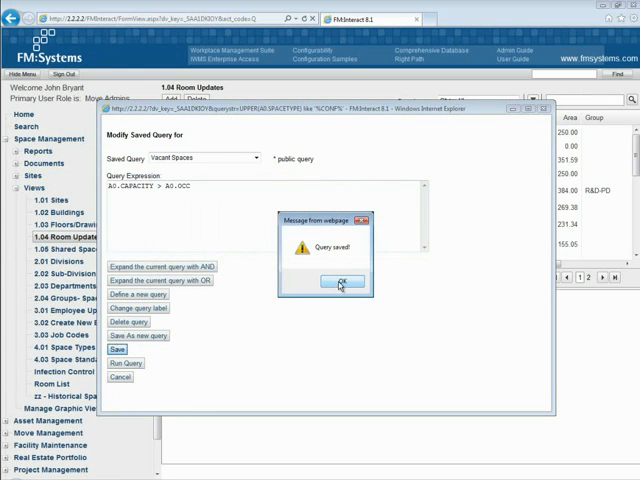
pyautogui.click(340, 280)
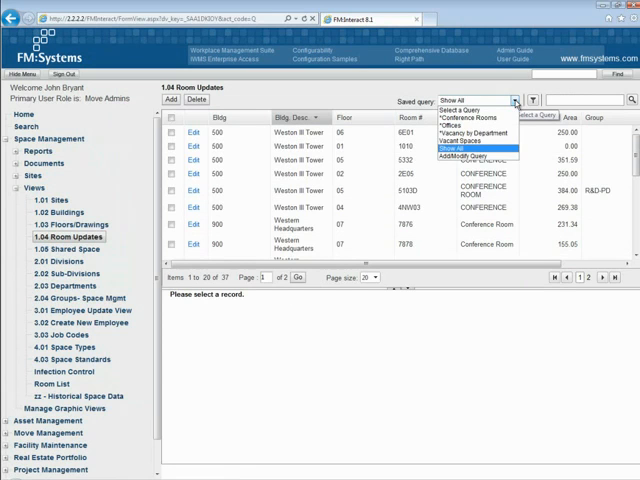
# Apply Vacant Spaces, sort by Bldg. Desc., filter Room Name to 'off' and Room # to 6602
pyautogui.click(464, 132)
pyautogui.write('900')
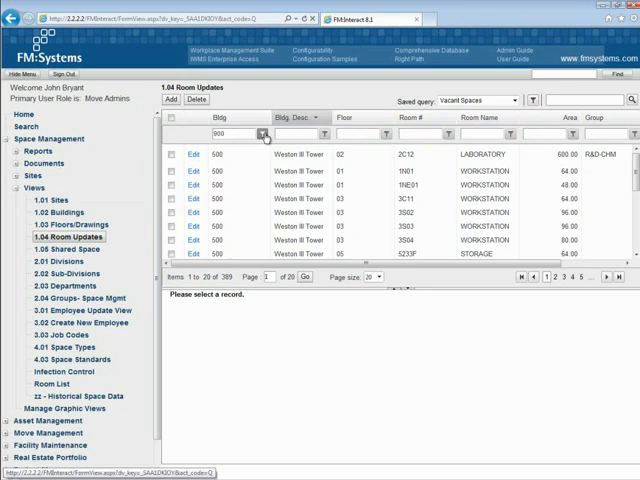
pyautogui.click(264, 134)
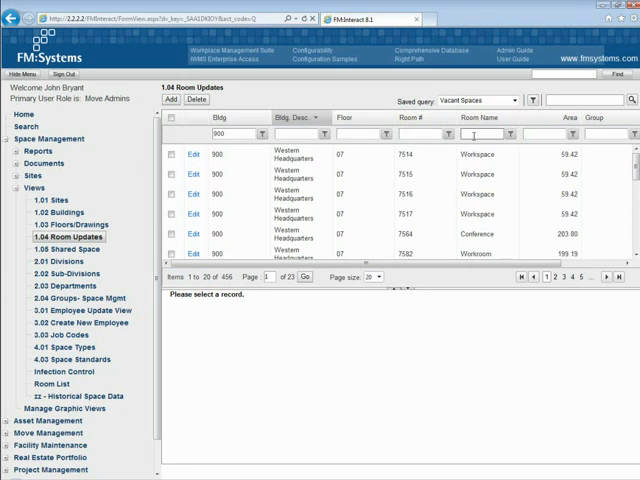
pyautogui.write('office')
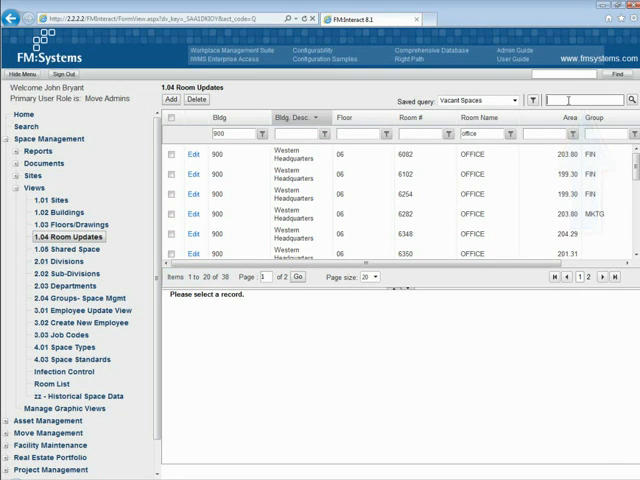
pyautogui.write('6602')
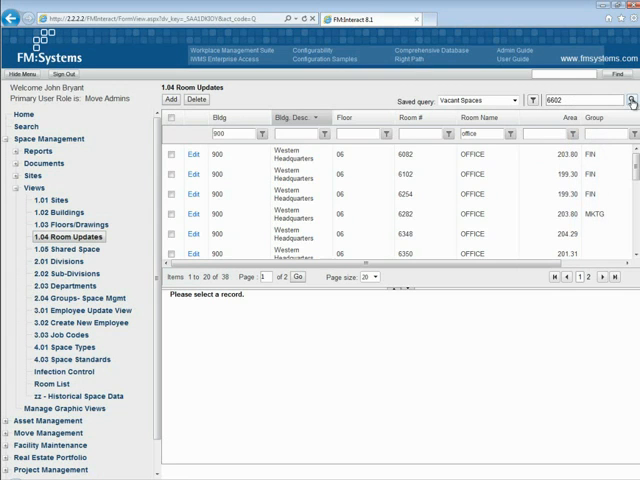
# Show room 6602's Space Information and launch its linked record in a popup window
pyautogui.click(628, 100)
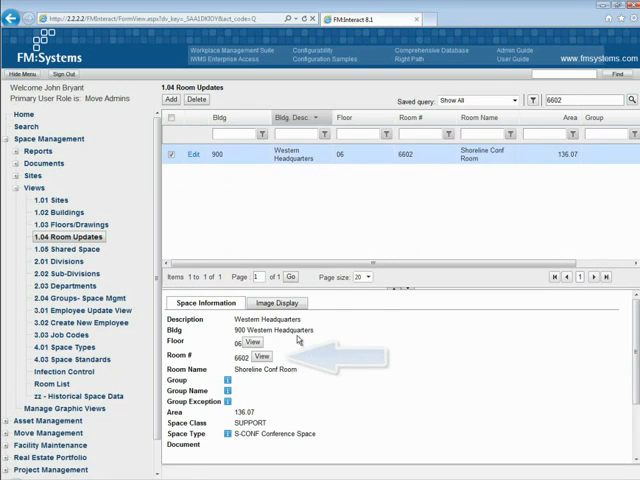
pyautogui.click(260, 344)
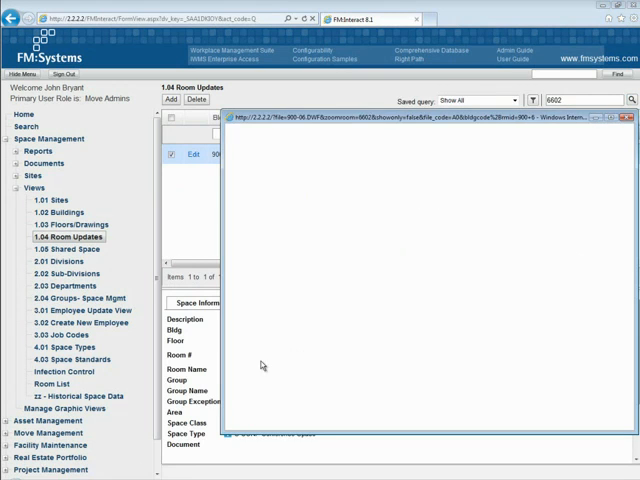